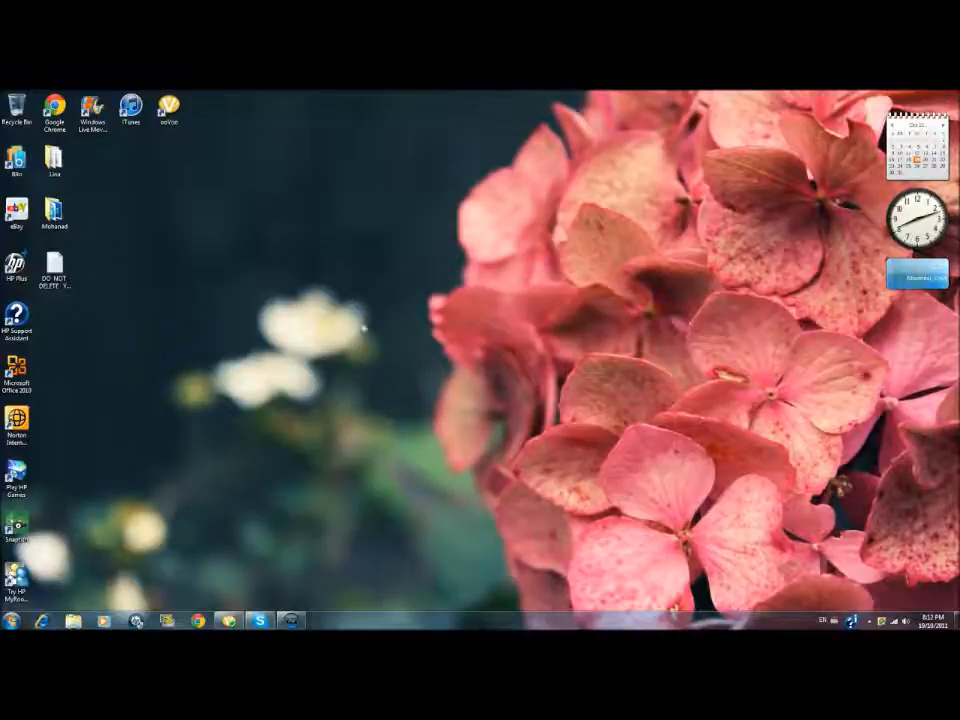
{"action": "mouse_move", "coordinate": [300, 356]}
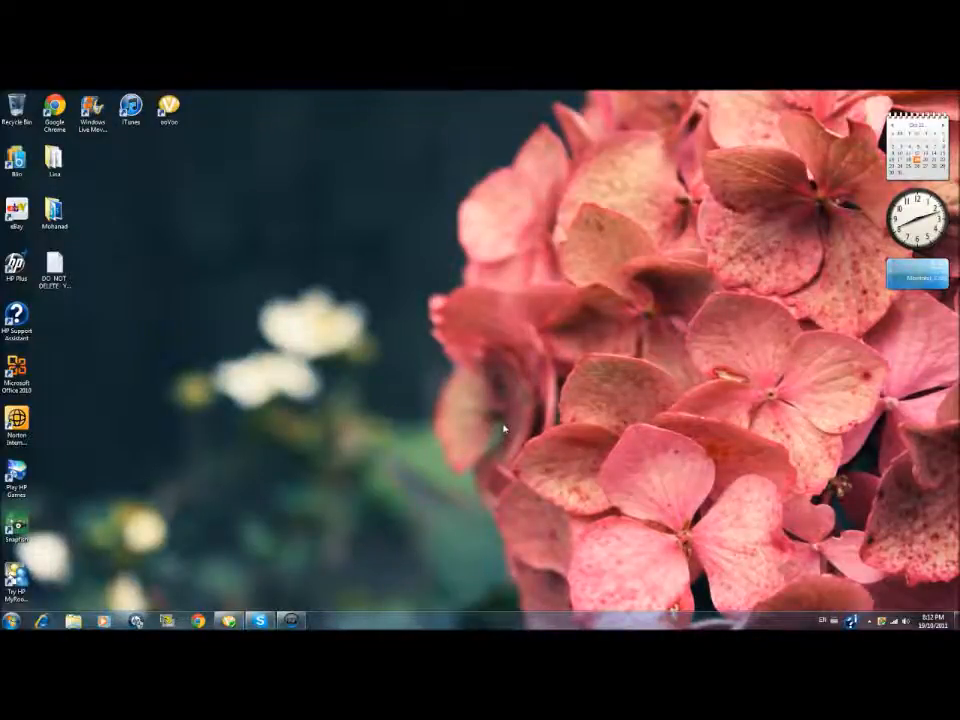
{"action": "mouse_move", "coordinate": [438, 406]}
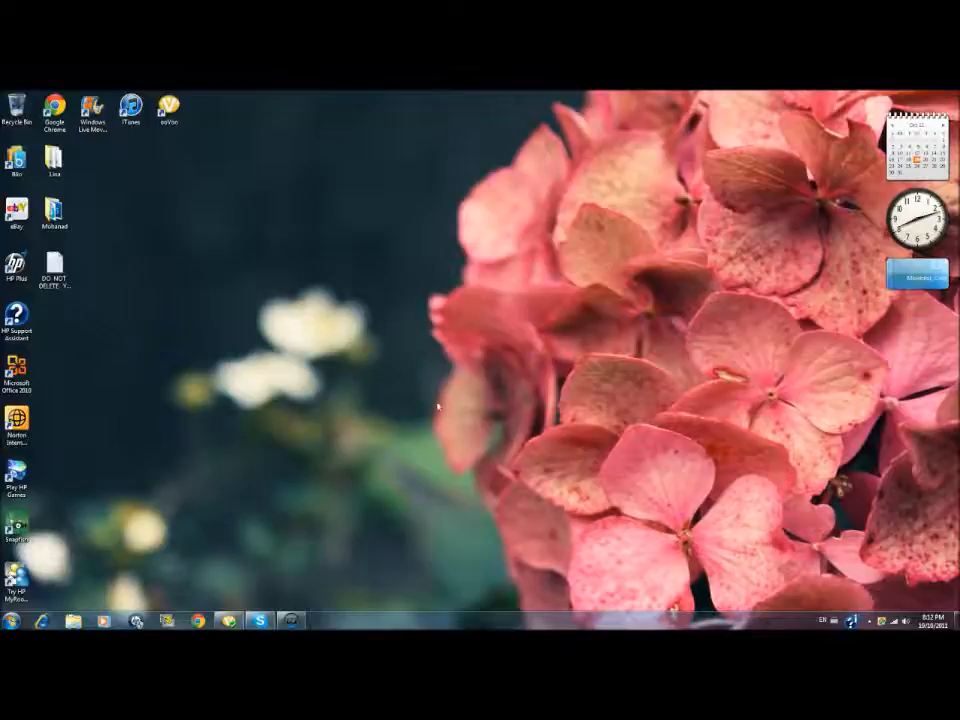
{"action": "mouse_move", "coordinate": [210, 312]}
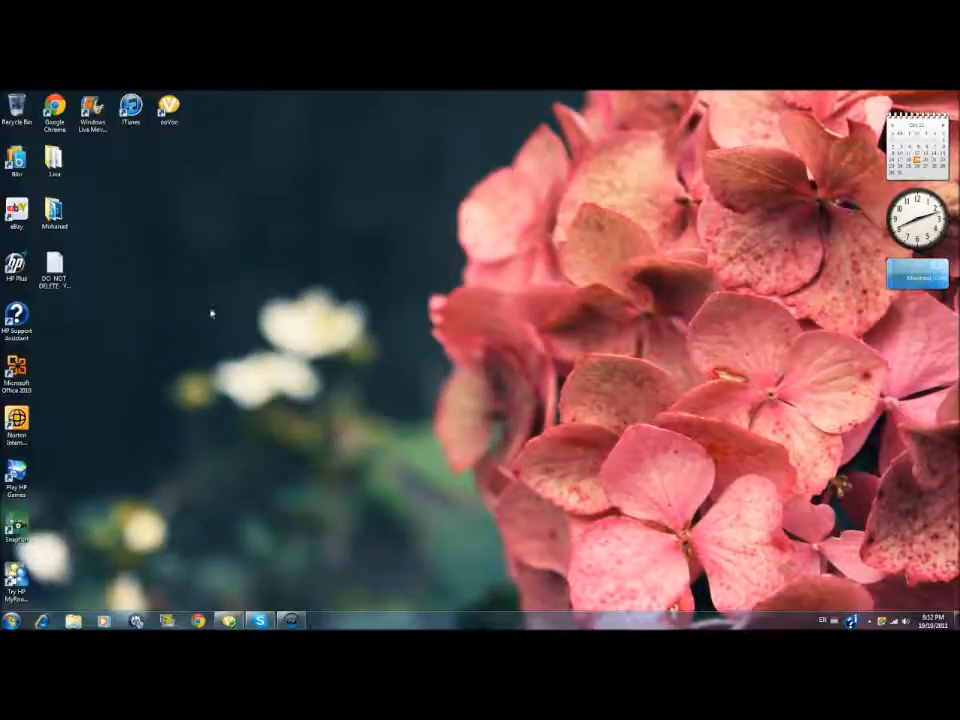
{"action": "mouse_move", "coordinate": [212, 312]}
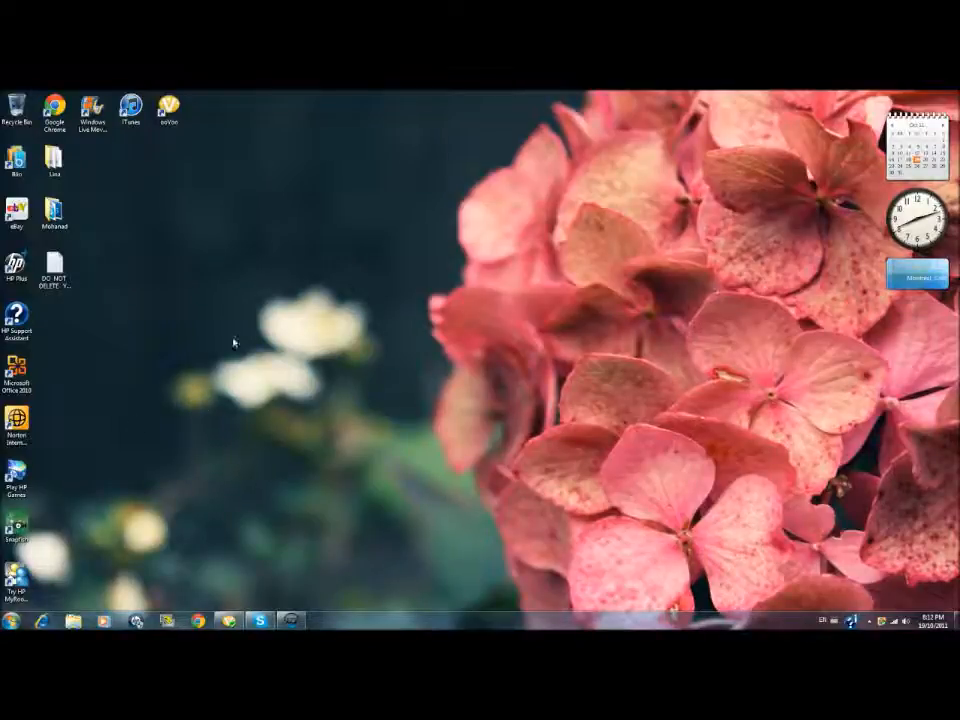
{"action": "mouse_move", "coordinate": [616, 228]}
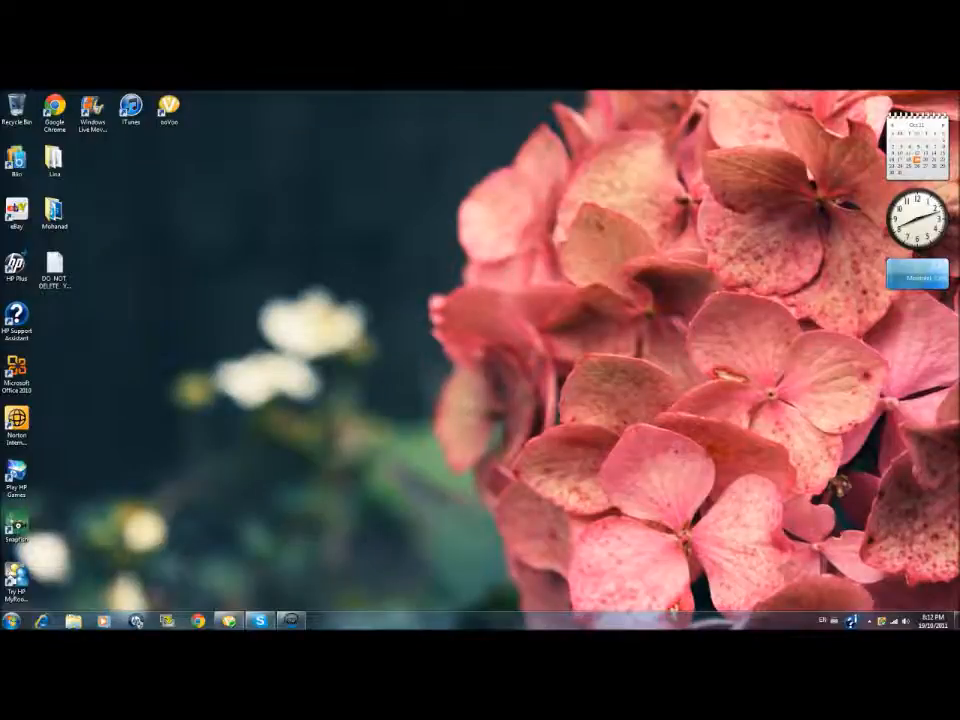
Locate the .minecraft\bin folder via a Start search and open minecraft.jar with WinRAR.
{"action": "left_click", "coordinate": [16, 620]}
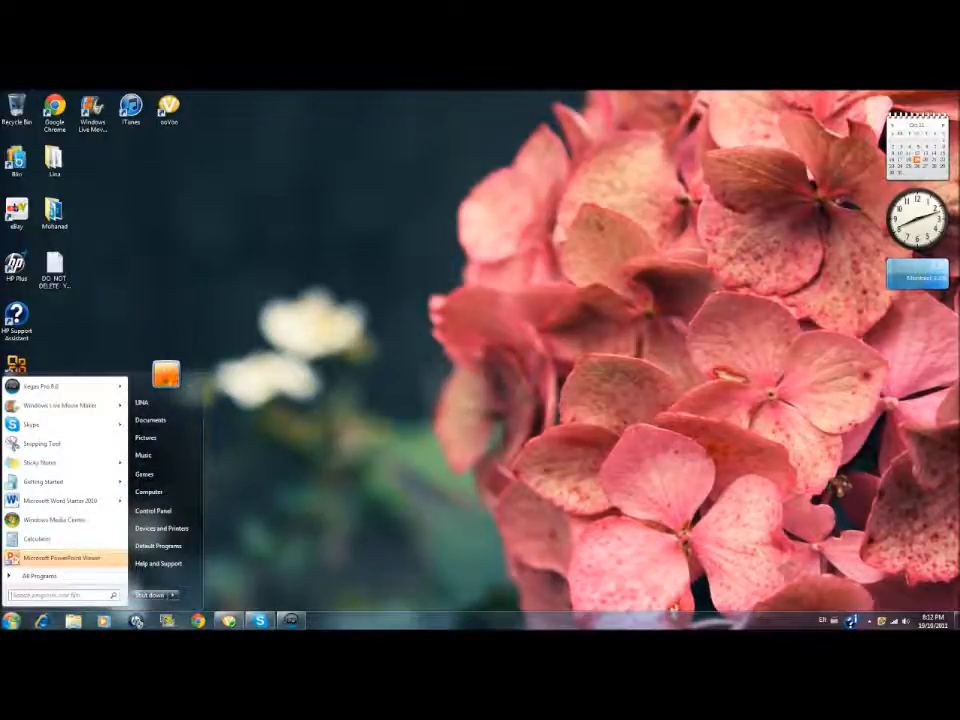
{"action": "type", "text": "iu"}
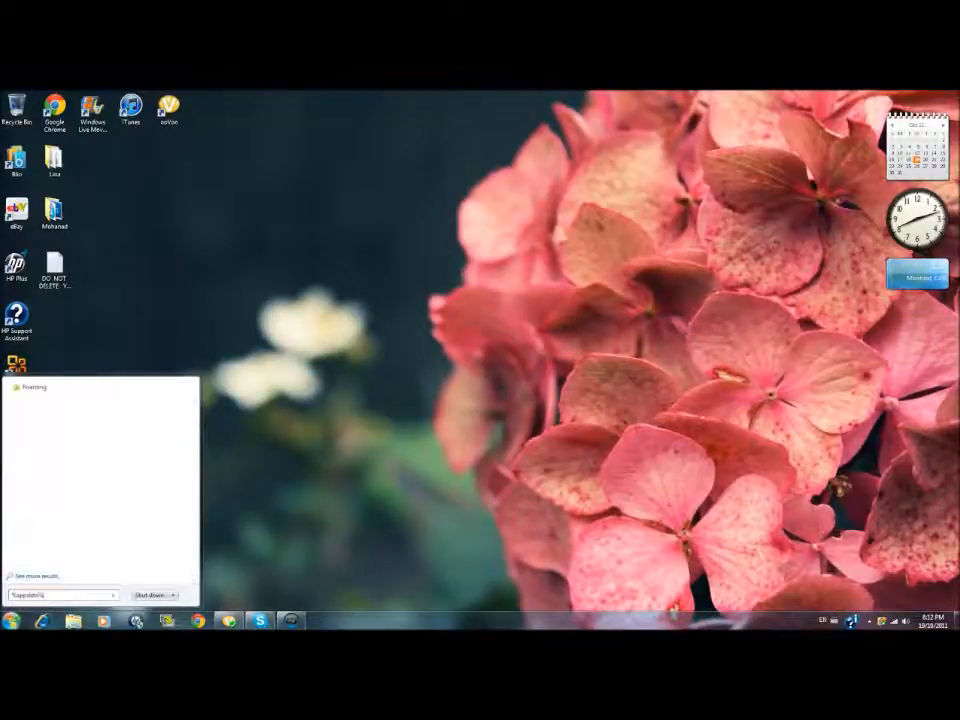
{"action": "left_click", "coordinate": [32, 388]}
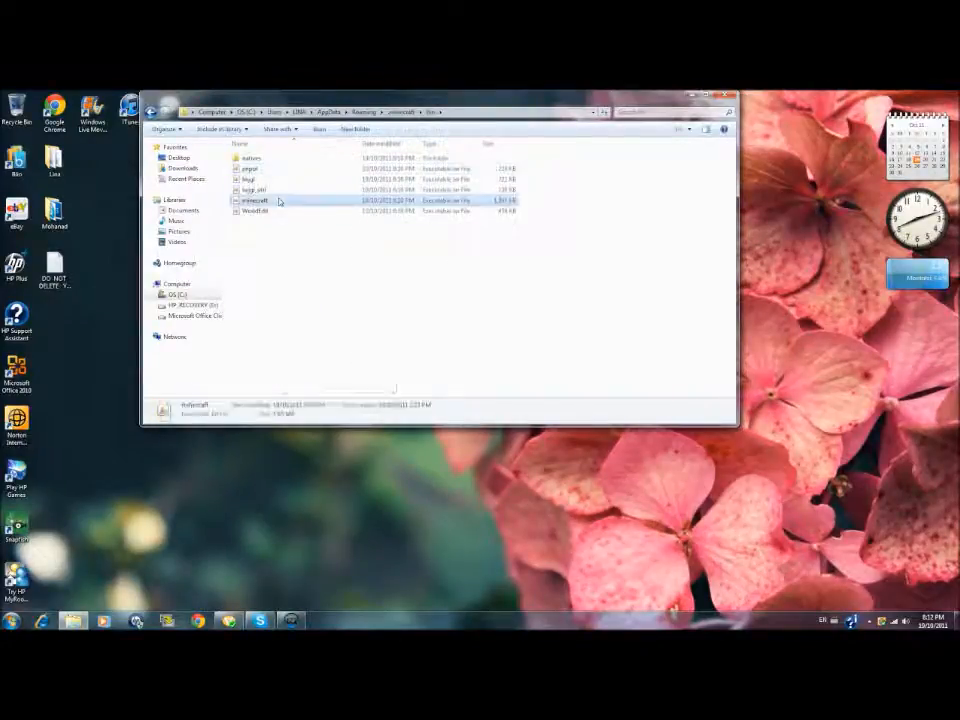
{"action": "right_click", "coordinate": [256, 200]}
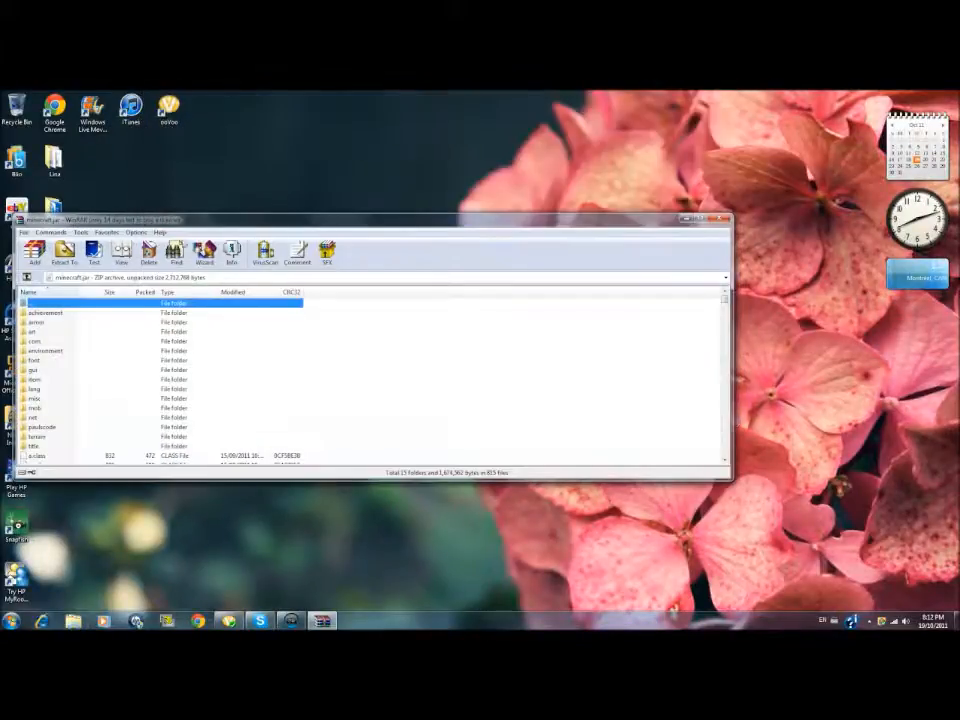
Arrange minecraft.jar on the right with the mod archive open beside it on the left.
{"action": "left_click", "coordinate": [688, 218]}
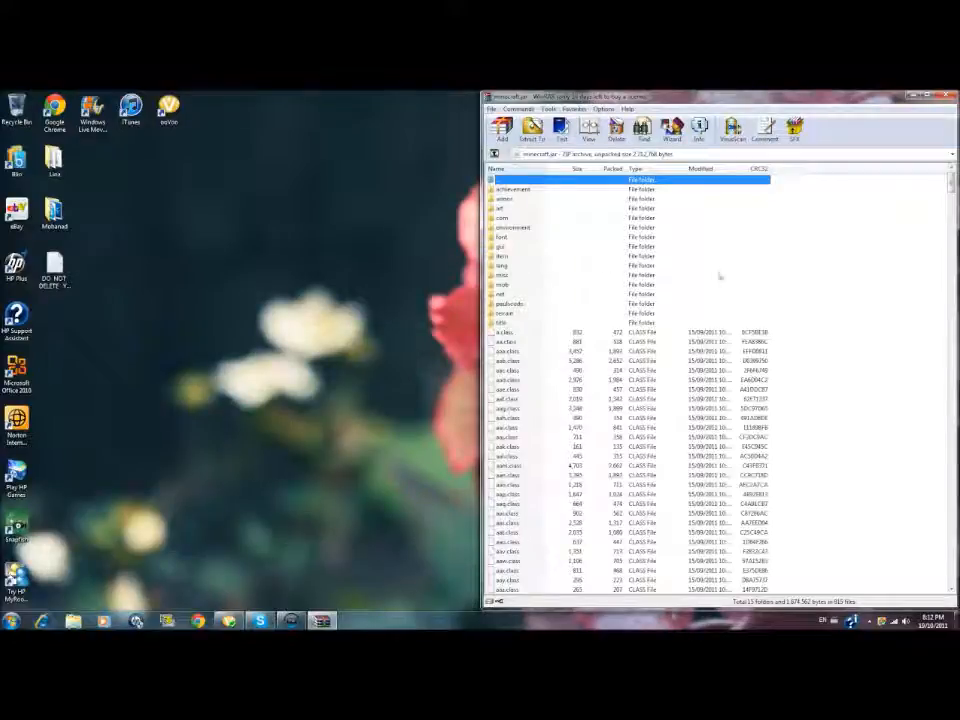
{"action": "mouse_move", "coordinate": [538, 460]}
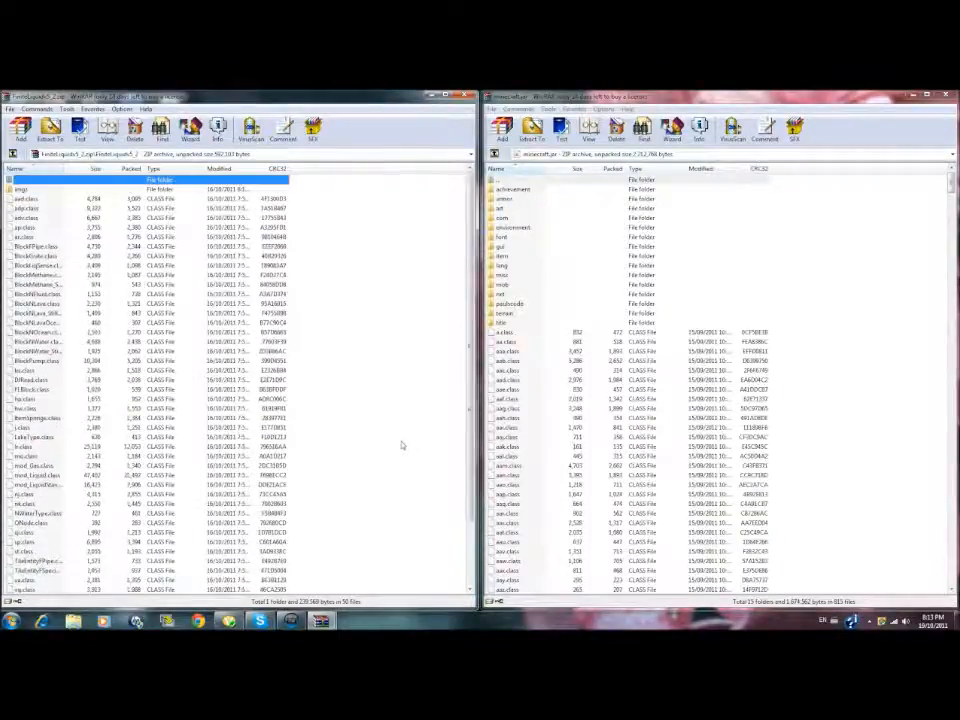
Copy the mod files into minecraft.jar and close both WinRAR windows.
{"action": "left_click", "coordinate": [10, 620]}
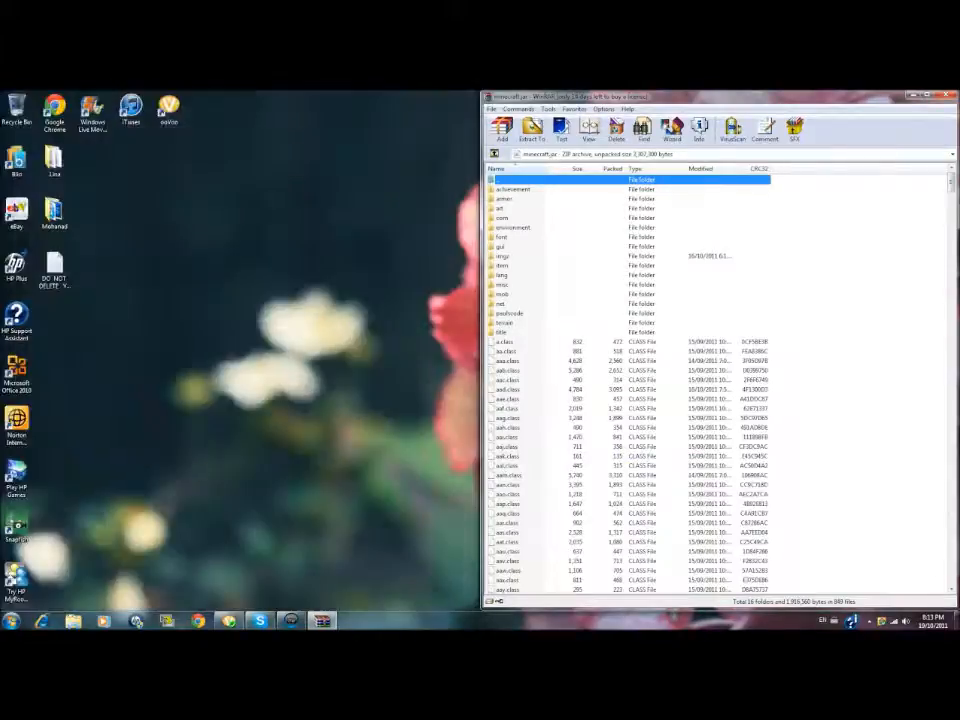
{"action": "left_click", "coordinate": [946, 94]}
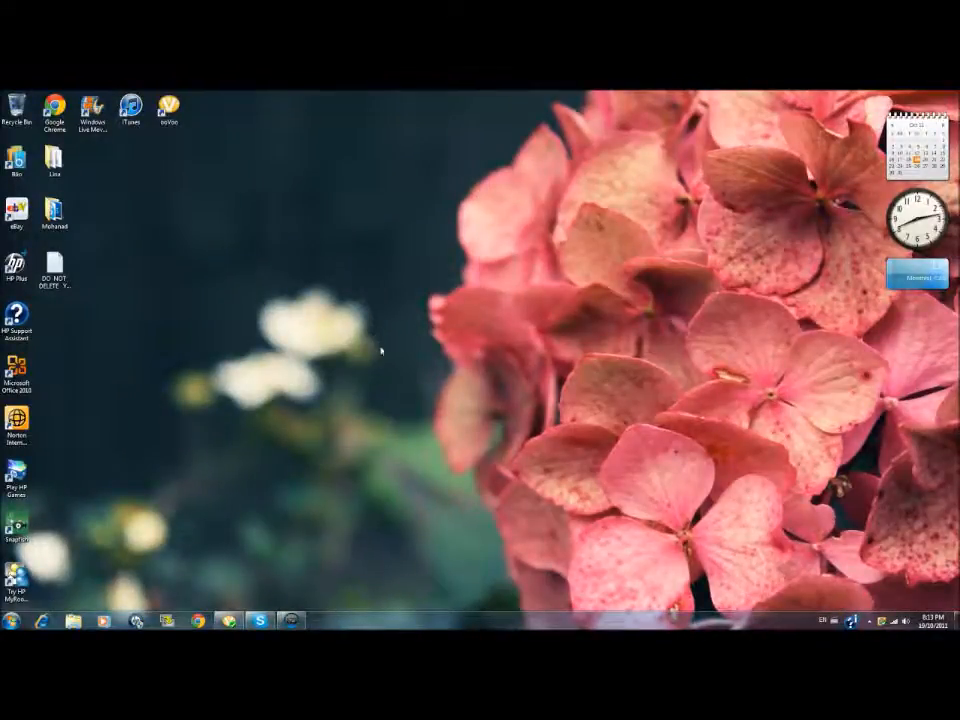
{"action": "mouse_move", "coordinate": [378, 350]}
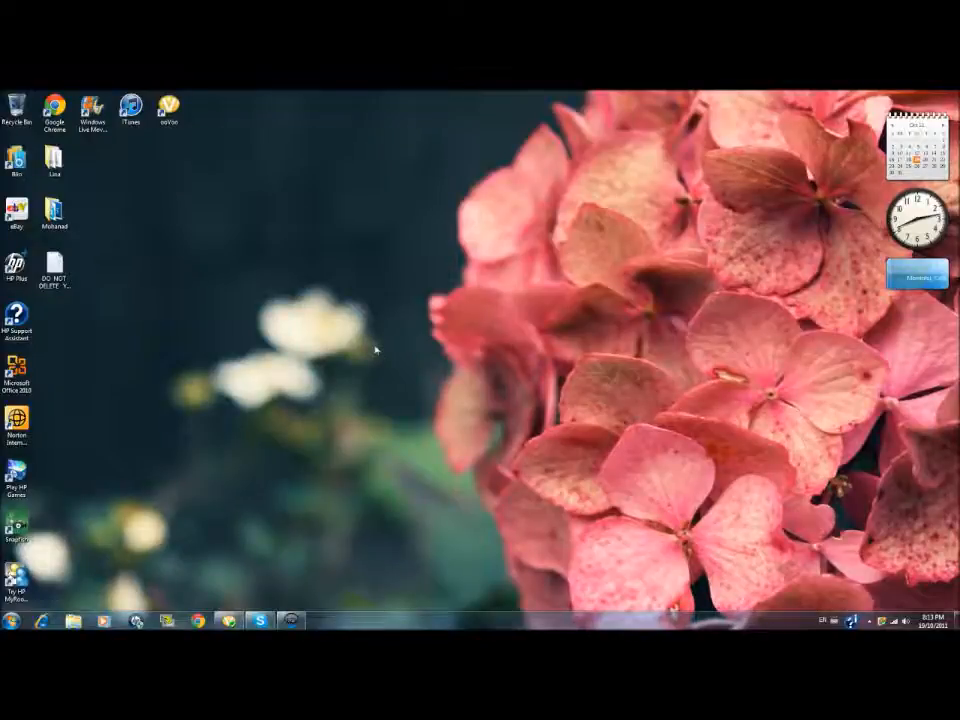